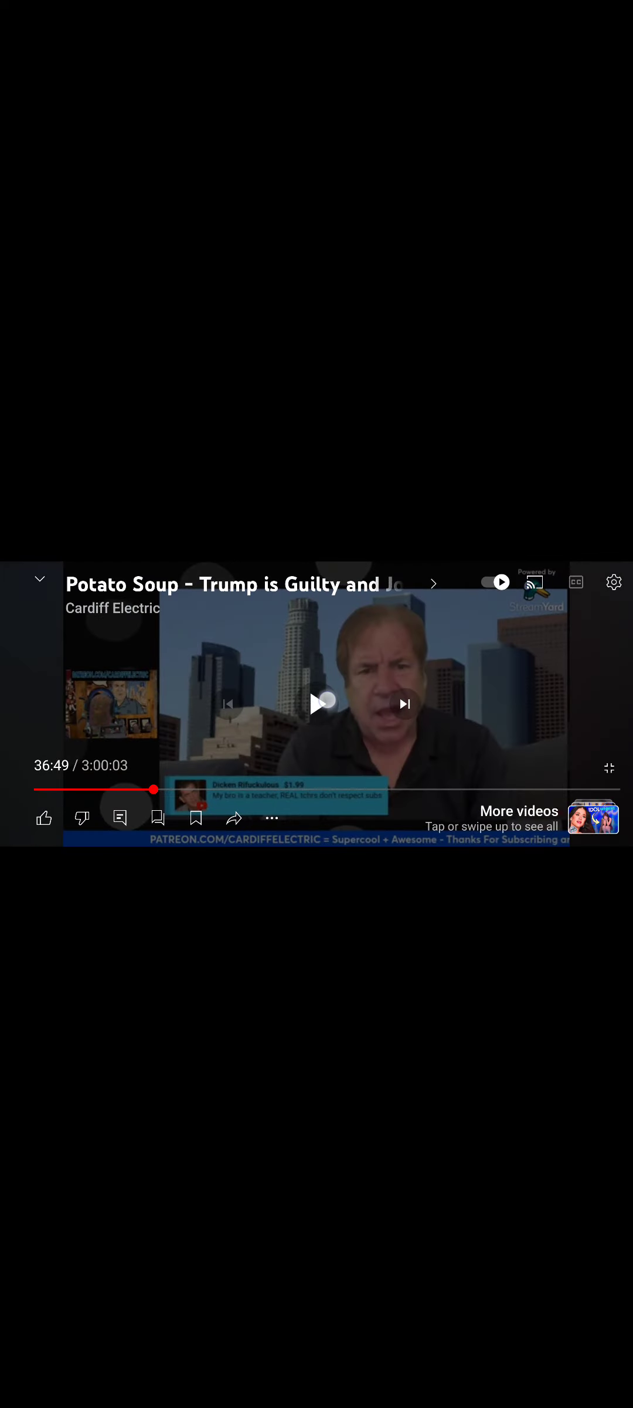
{"action": "left_click", "coordinate": [319, 702]}
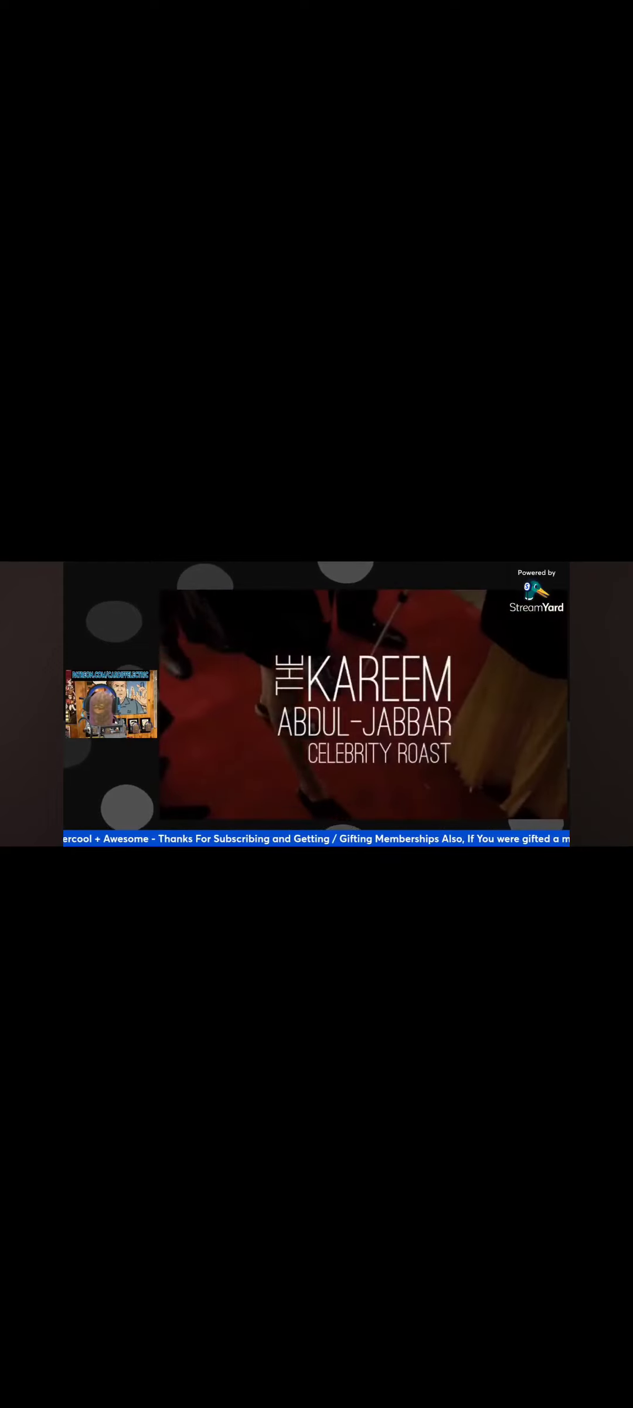
{"action": "left_click", "coordinate": [316, 700]}
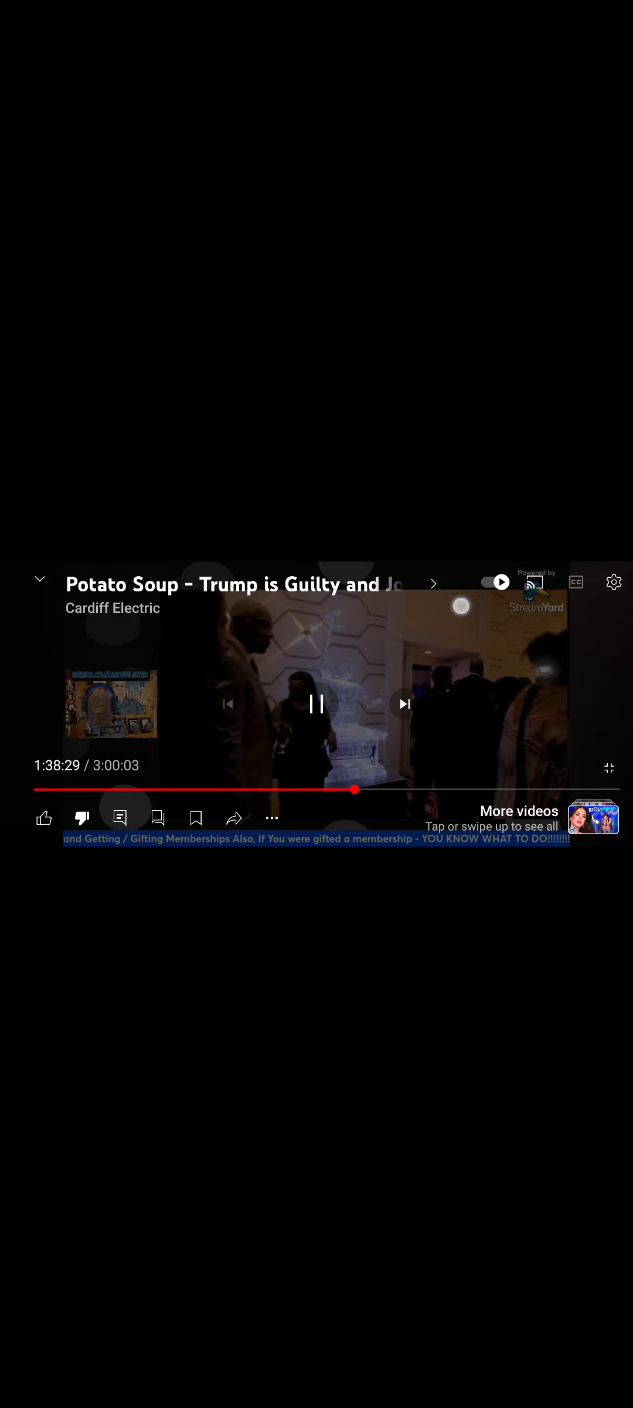